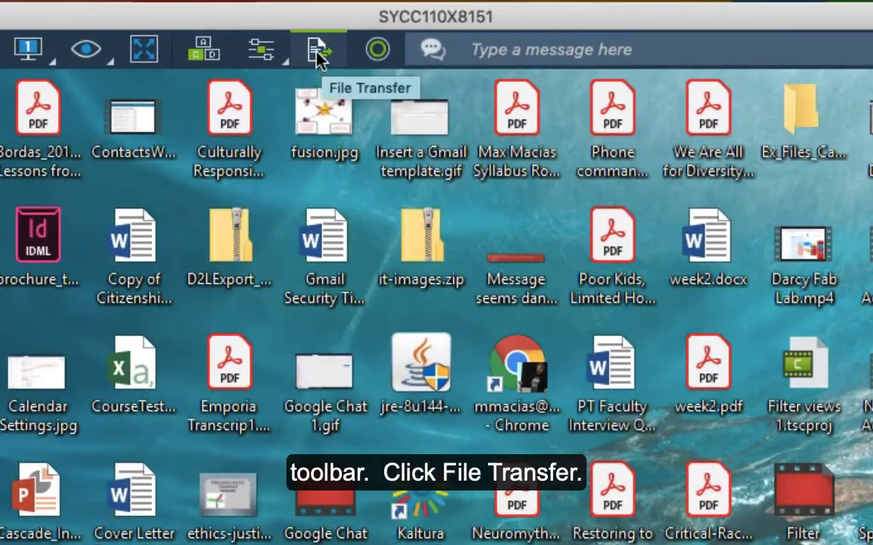
Open the File Transfer window from the Splashtop session toolbar
left_click(316, 48)
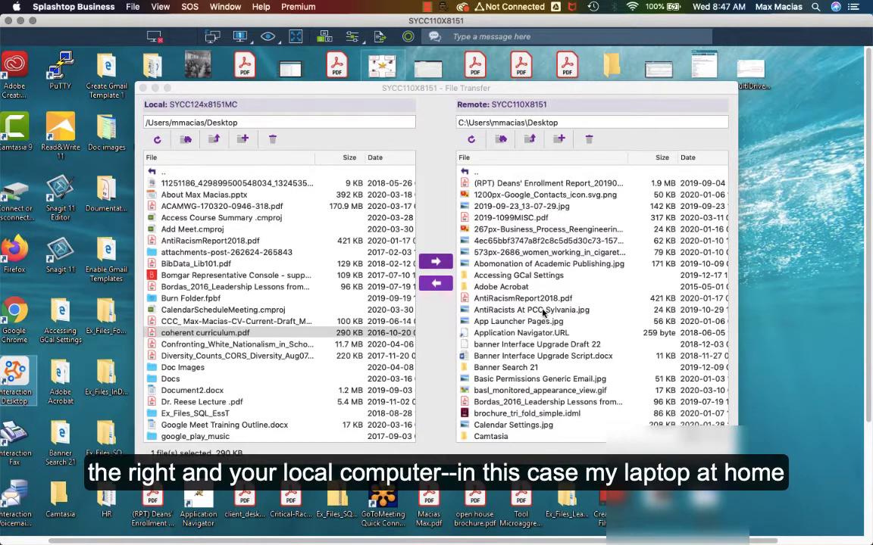
mouse_move(227, 303)
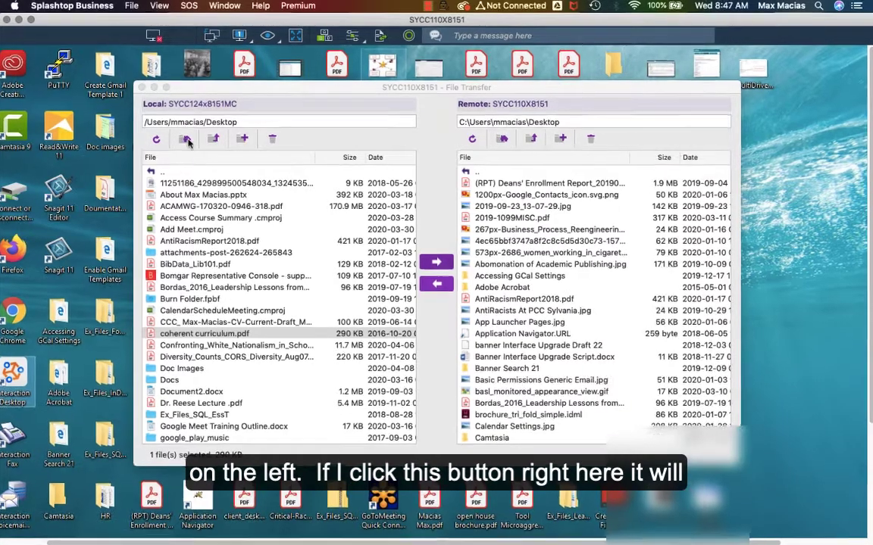
Browse both panes to their top-level folders, then return the workstation pane to Desktop
left_click(185, 138)
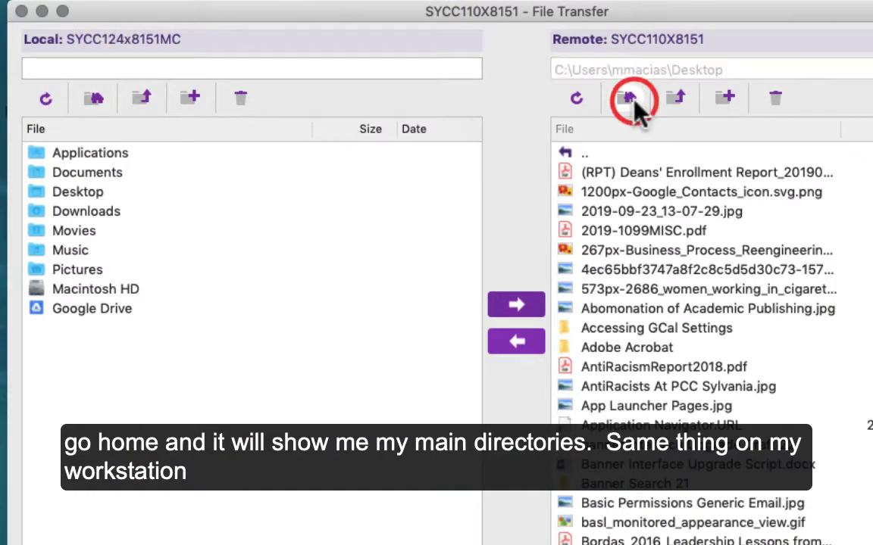
left_click(627, 99)
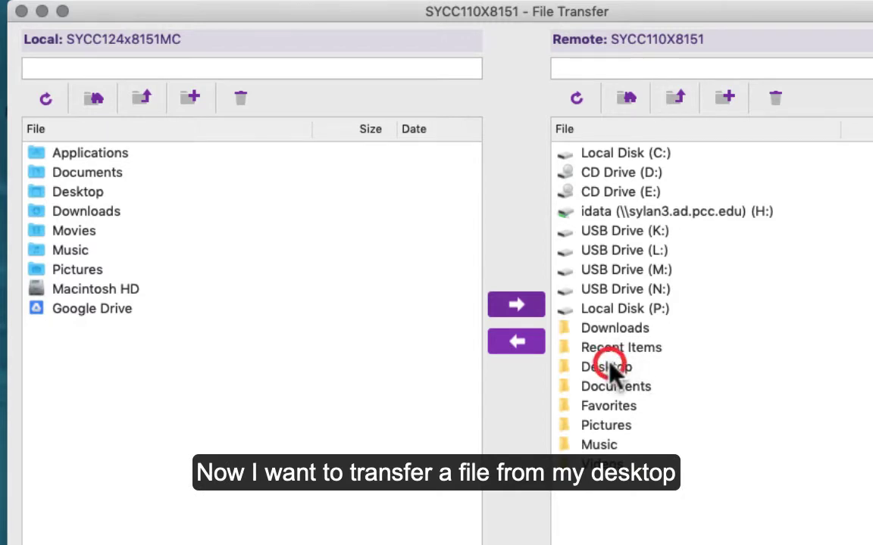
left_click(606, 367)
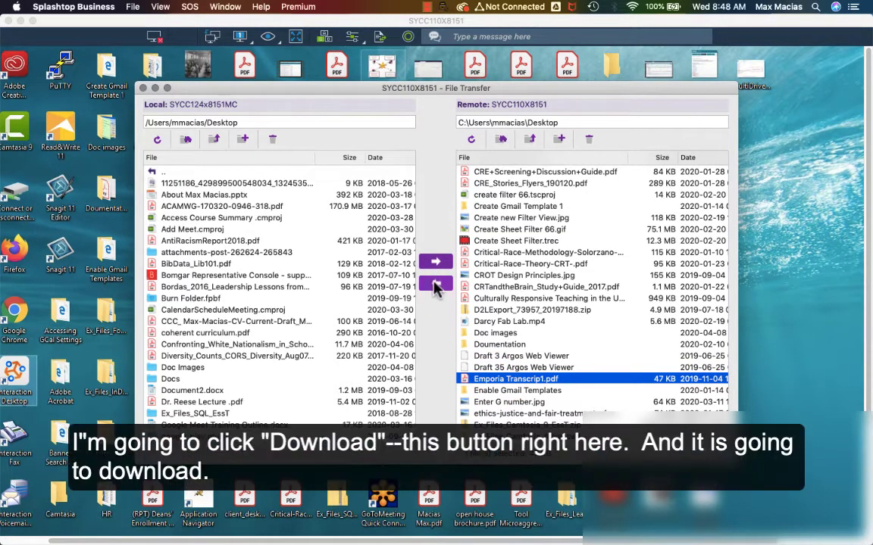
Download Emporia Transcript1.pdf from the workstation's Desktop to the laptop's Desktop
left_click(436, 283)
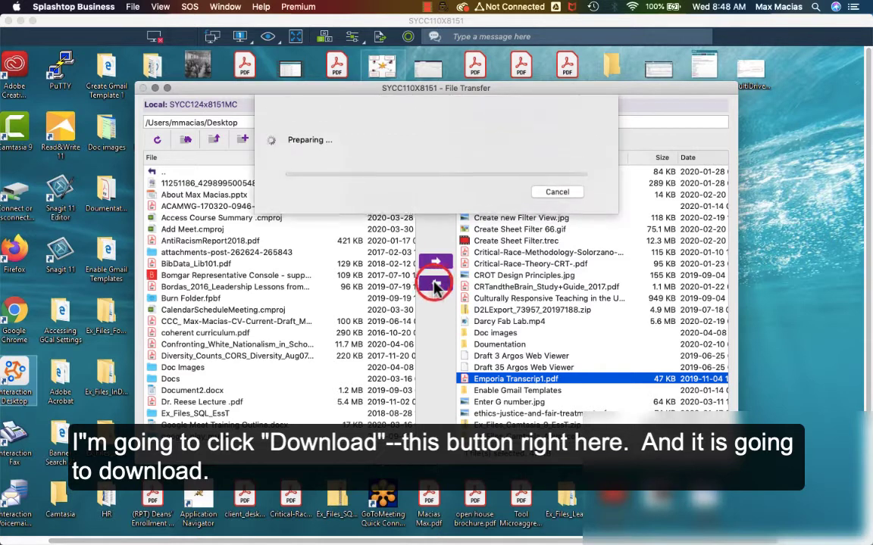
left_click(436, 285)
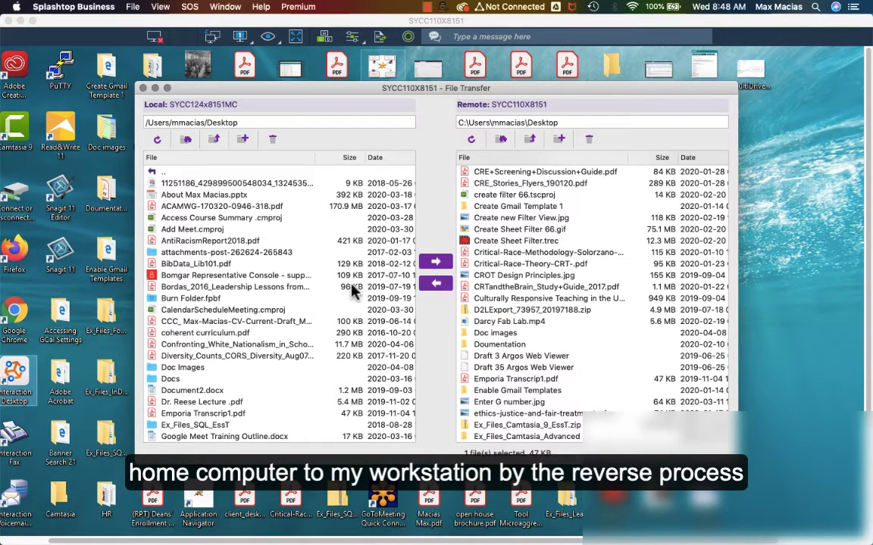
Select the Diversity_Counts_CORE_Diversity document on the laptop for upload
left_click(242, 356)
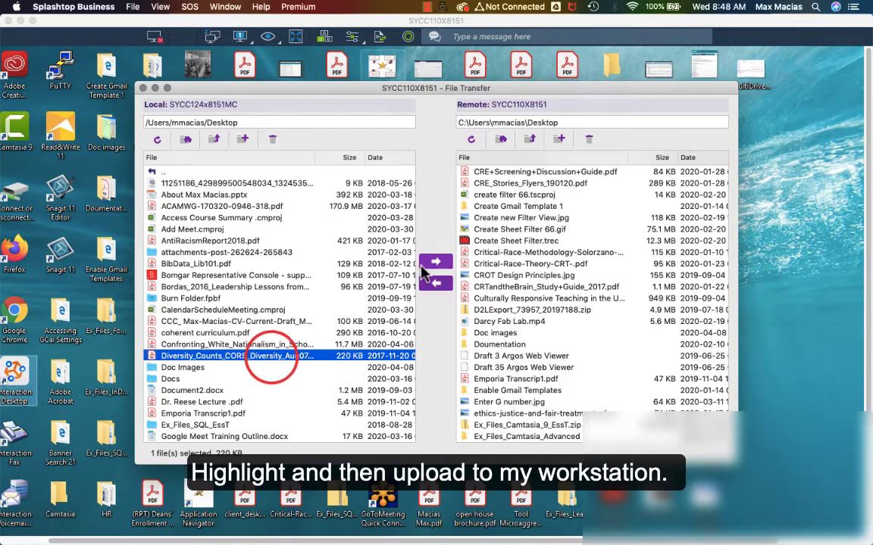
mouse_move(451, 273)
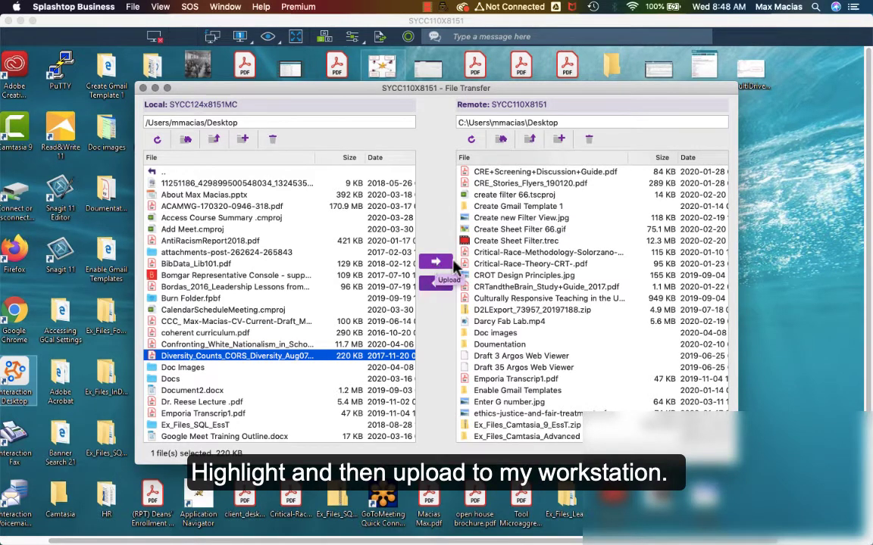